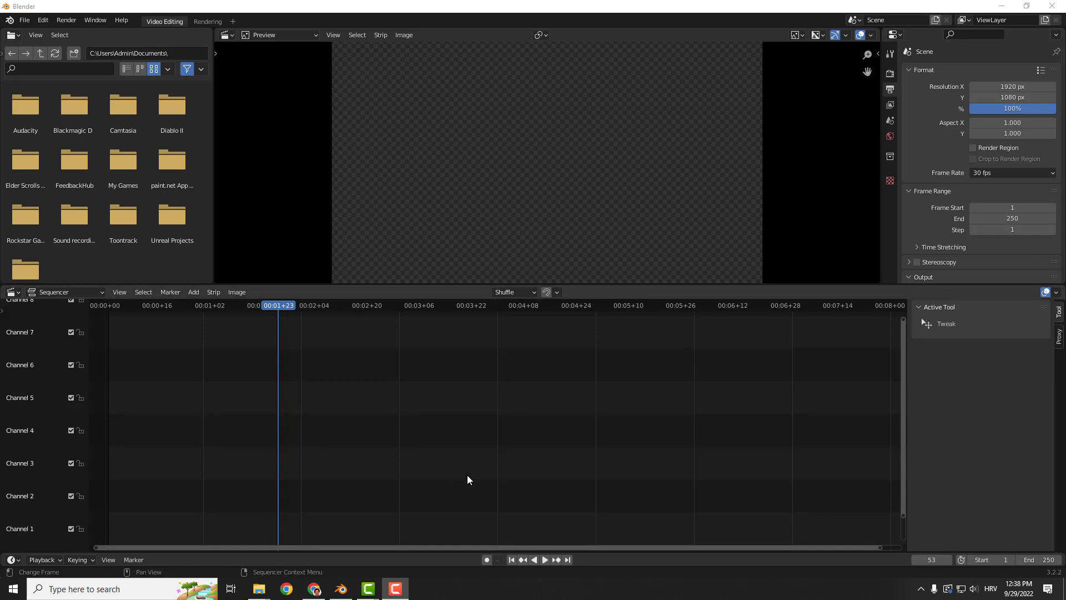
pyautogui.moveTo(264, 588)
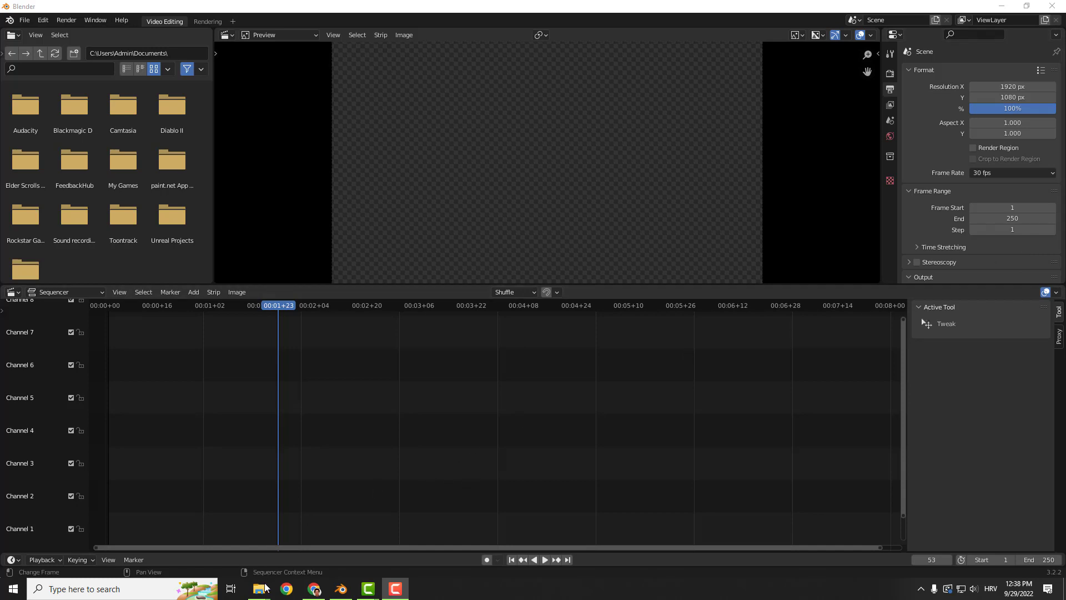
# Step: Bring Video With Music.mp4 into the sequencer from File Explorer and close the folder window
pyautogui.click(259, 588)
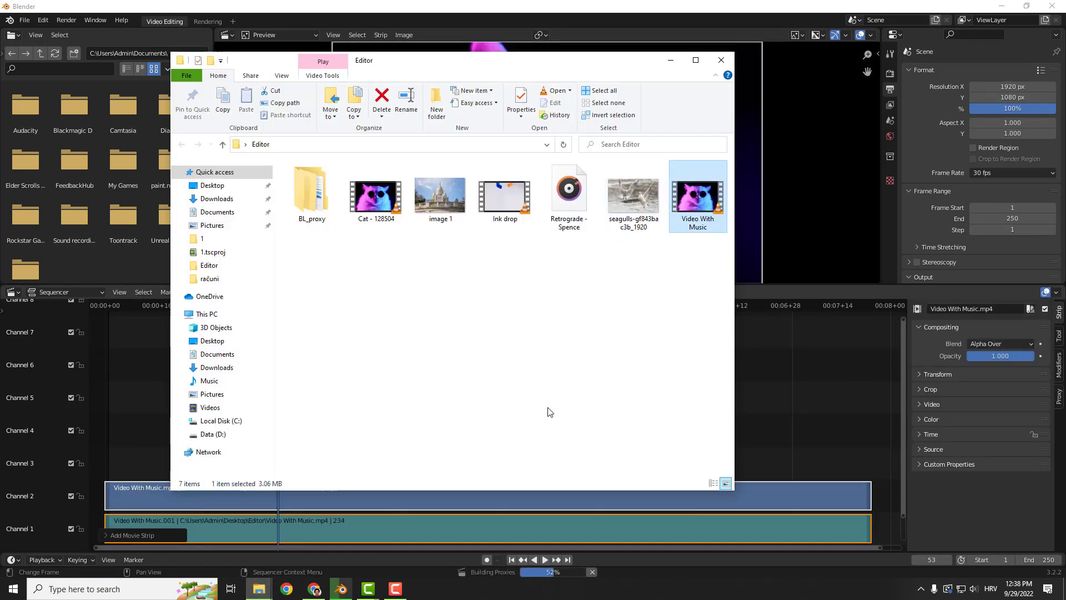
pyautogui.click(722, 59)
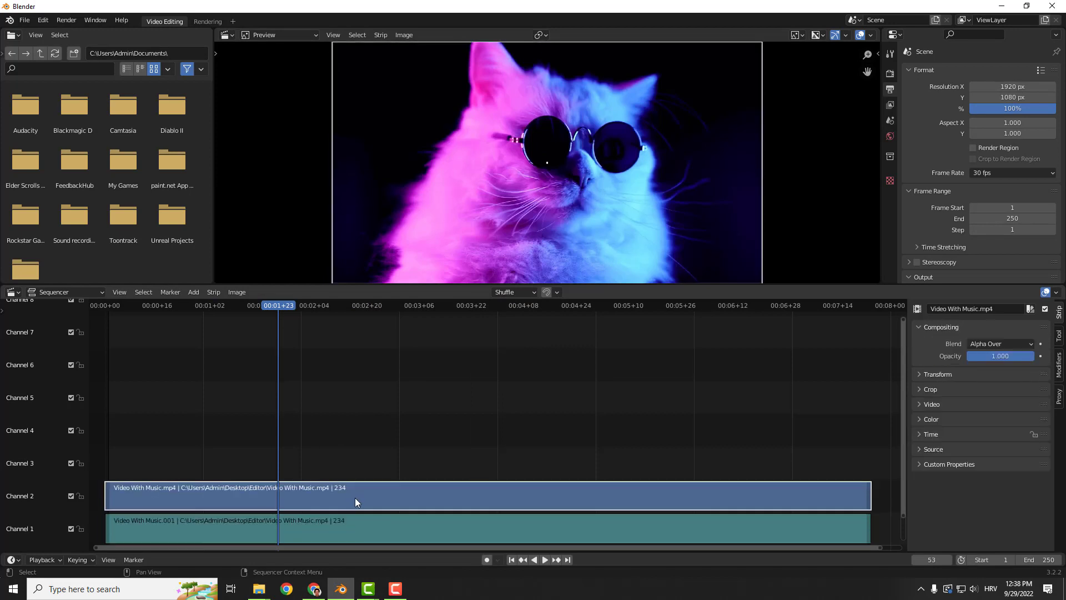
# Step: Select the channel 1 audio strip and expand its Sound settings in the Strip sidebar
pyautogui.click(366, 525)
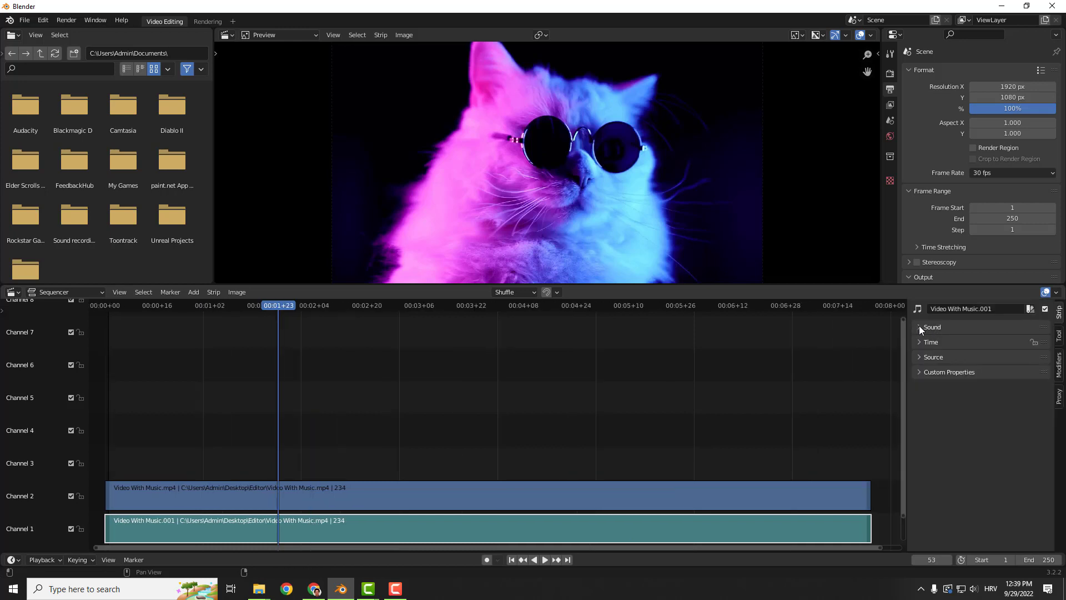
pyautogui.click(919, 326)
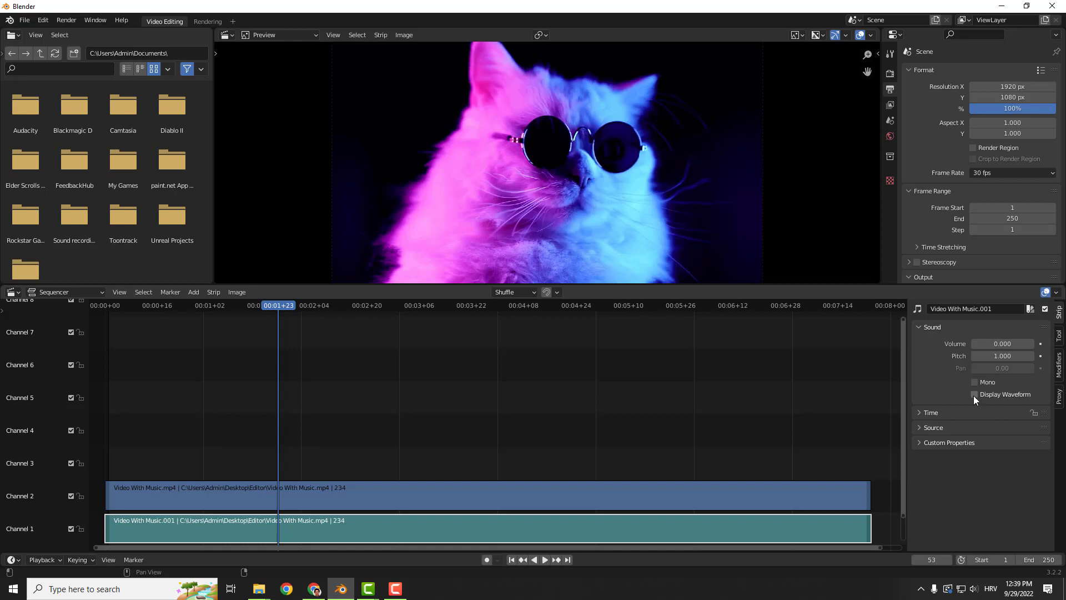
# Step: Enable Display Waveform on the audio strip and set its Volume to 1.600
pyautogui.click(974, 394)
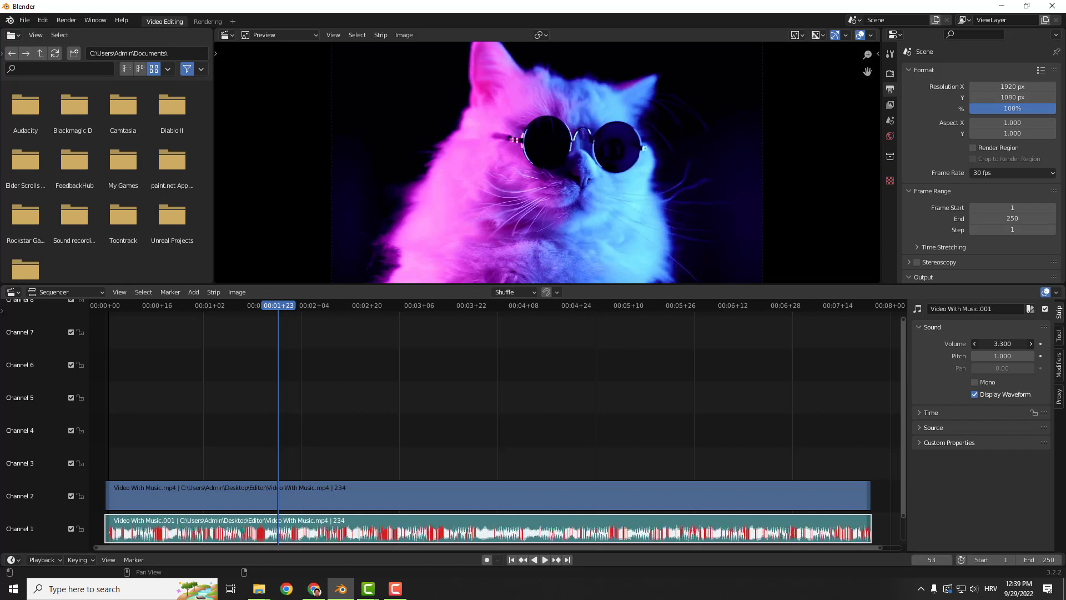
pyautogui.click(975, 343)
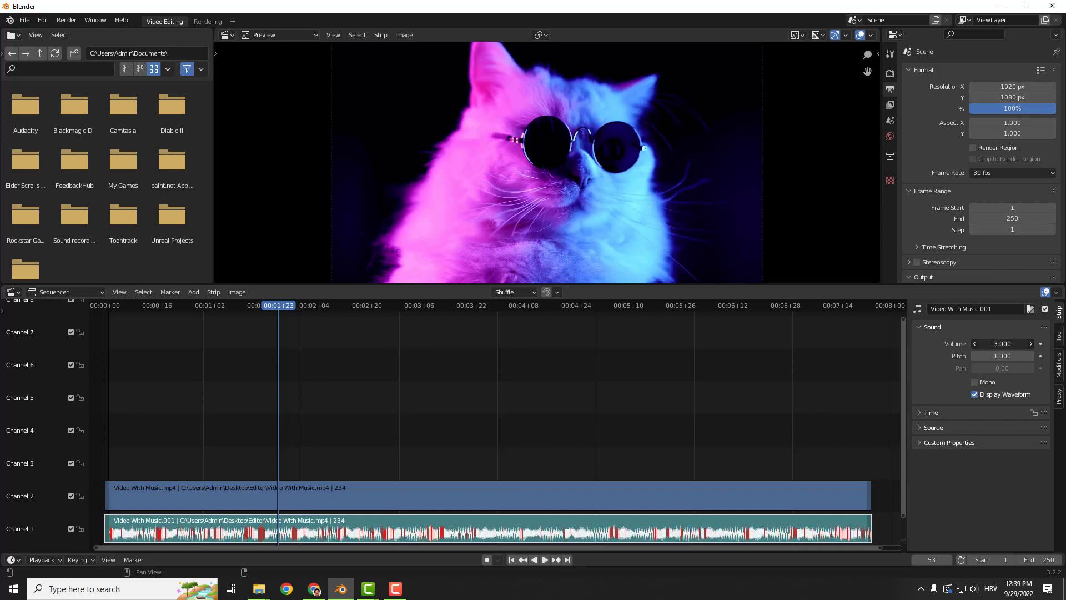
pyautogui.click(1031, 344)
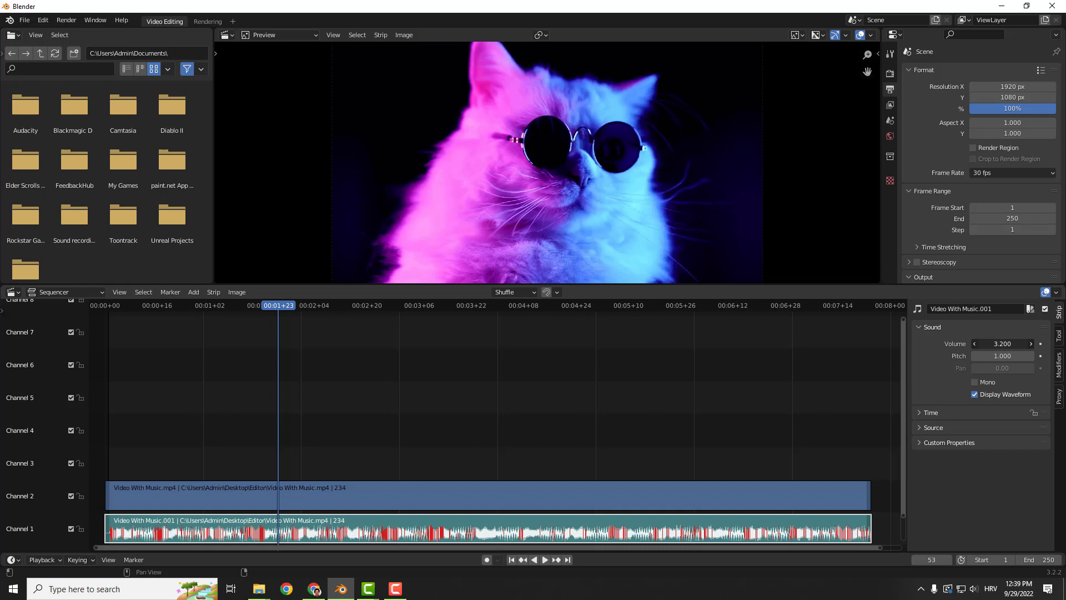
pyautogui.click(1031, 344)
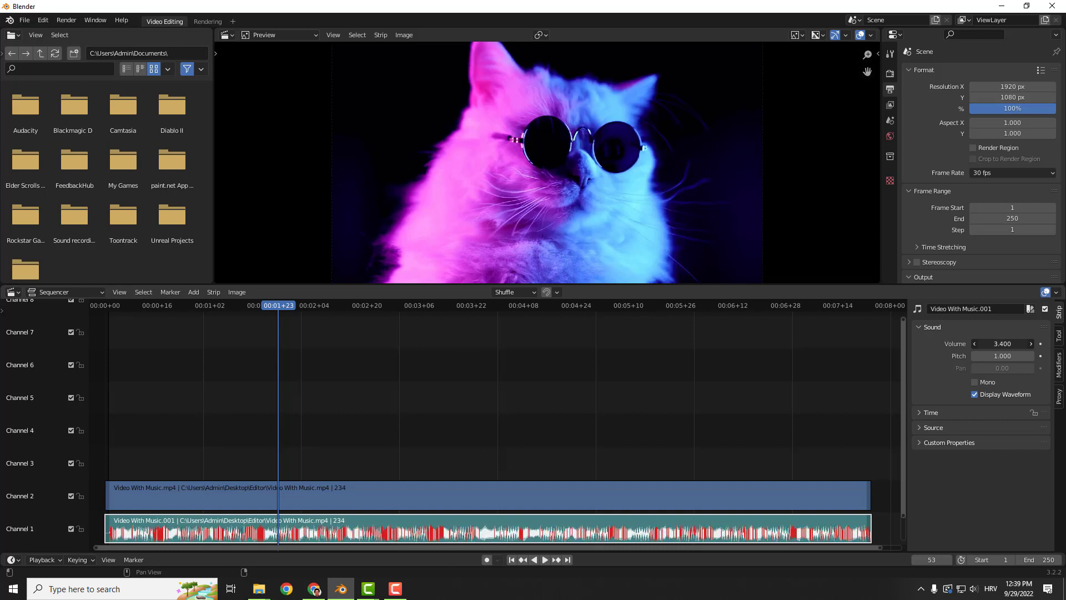
pyautogui.moveTo(1019, 343); pyautogui.dragTo(974, 343)
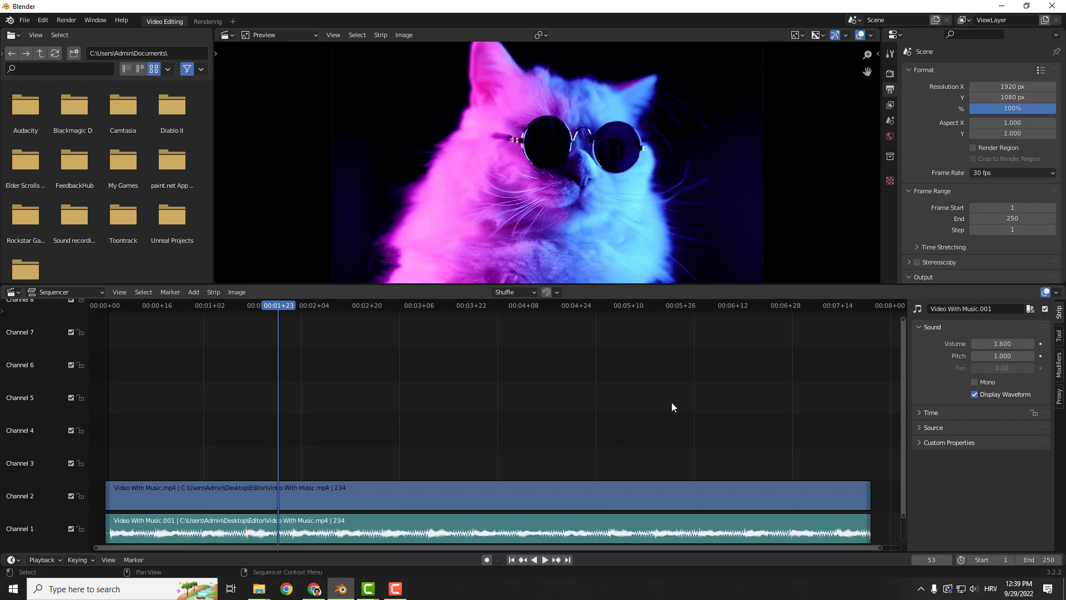
pyautogui.moveTo(582, 451)
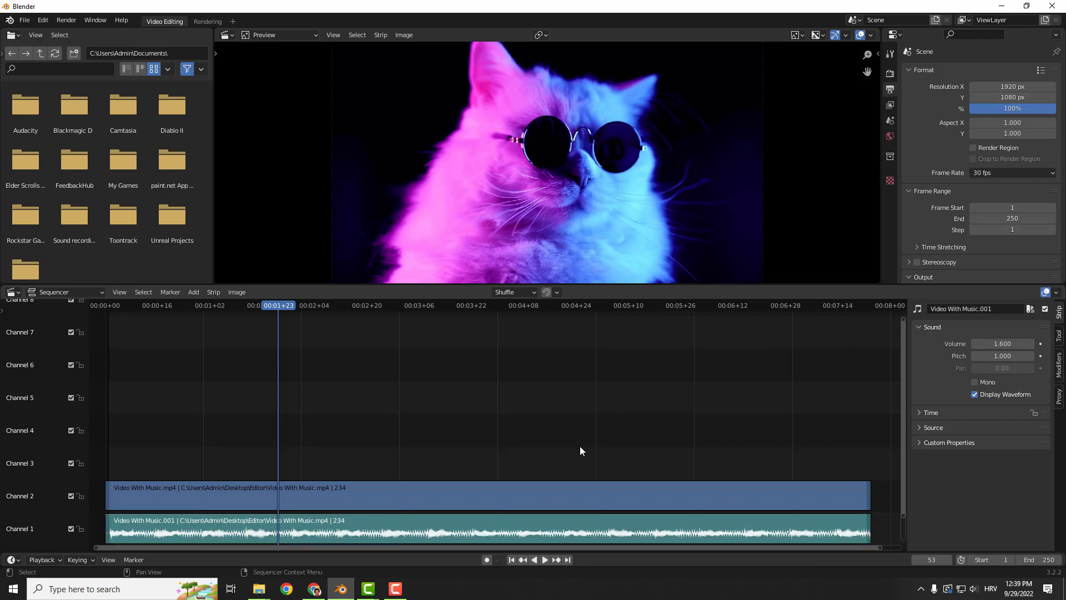
pyautogui.moveTo(619, 438)
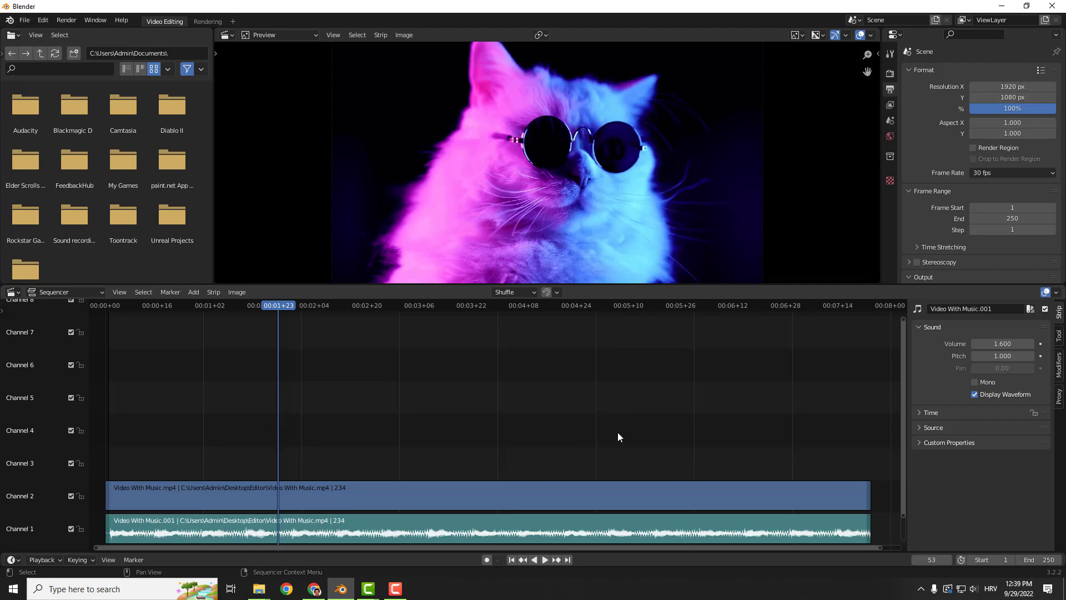